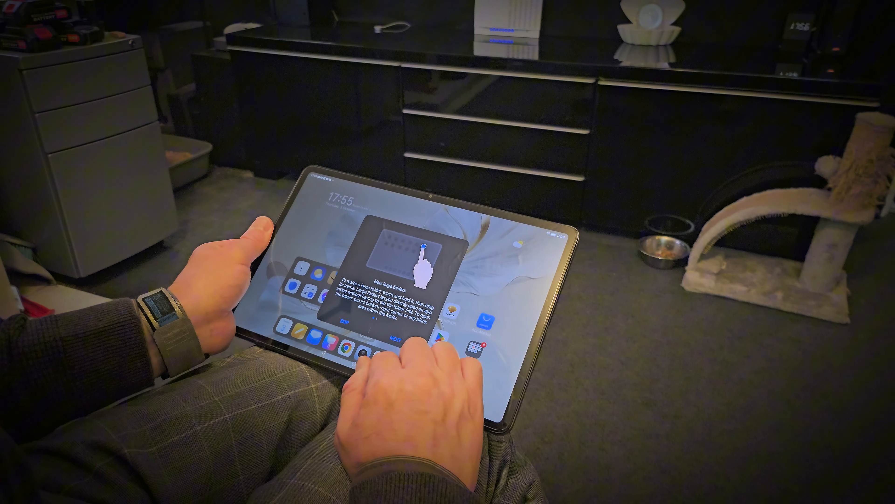
Step: Dismiss the 'New large folders' tip on the home screen
{"action": "left_click", "coordinate": [396, 333]}
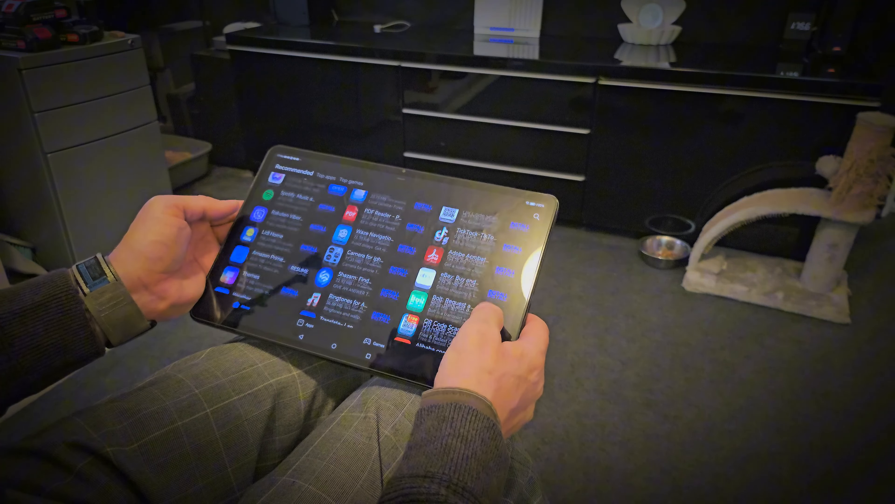
Step: Scroll through the Recommended app listings in Honor App Market
{"action": "scroll", "scroll_direction": "down", "scroll_amount": 3}
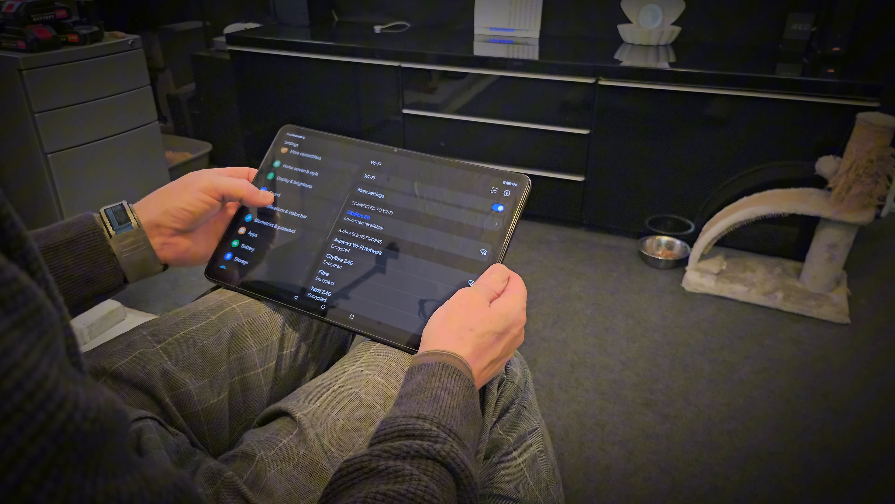
Step: Show About tablet with Snapdragon 6 Gen 1, RAM and 256 GB storage details
{"action": "scroll", "scroll_direction": "down", "scroll_amount": 3}
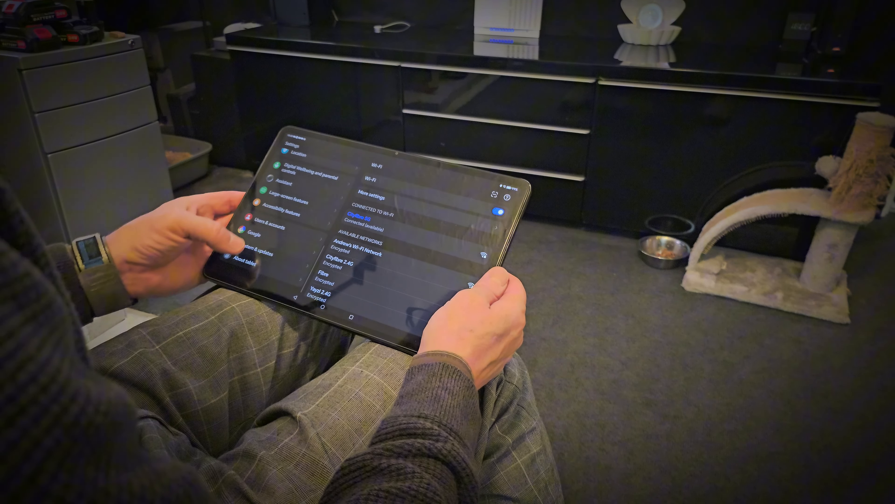
{"action": "left_click", "coordinate": [258, 261]}
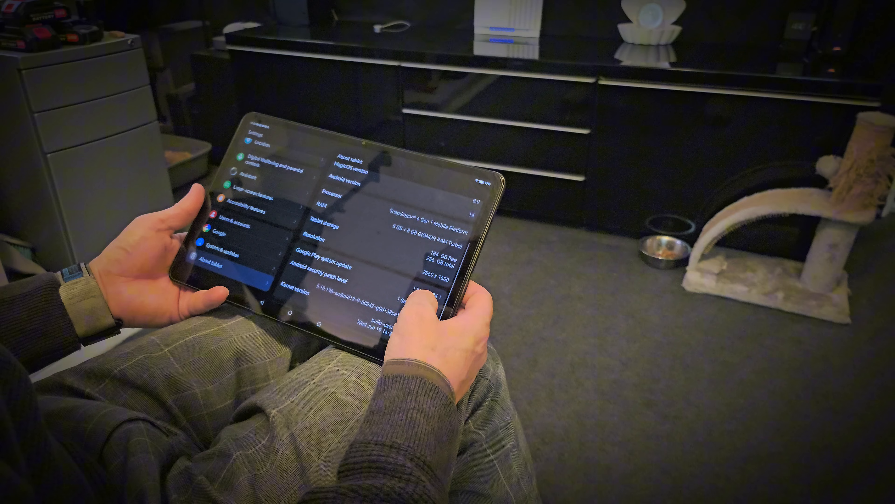
{"action": "scroll", "scroll_direction": "down", "scroll_amount": 3}
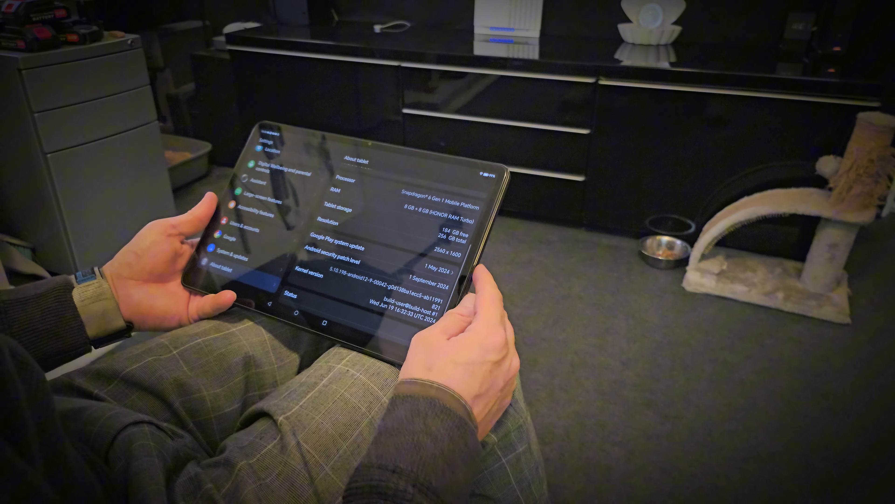